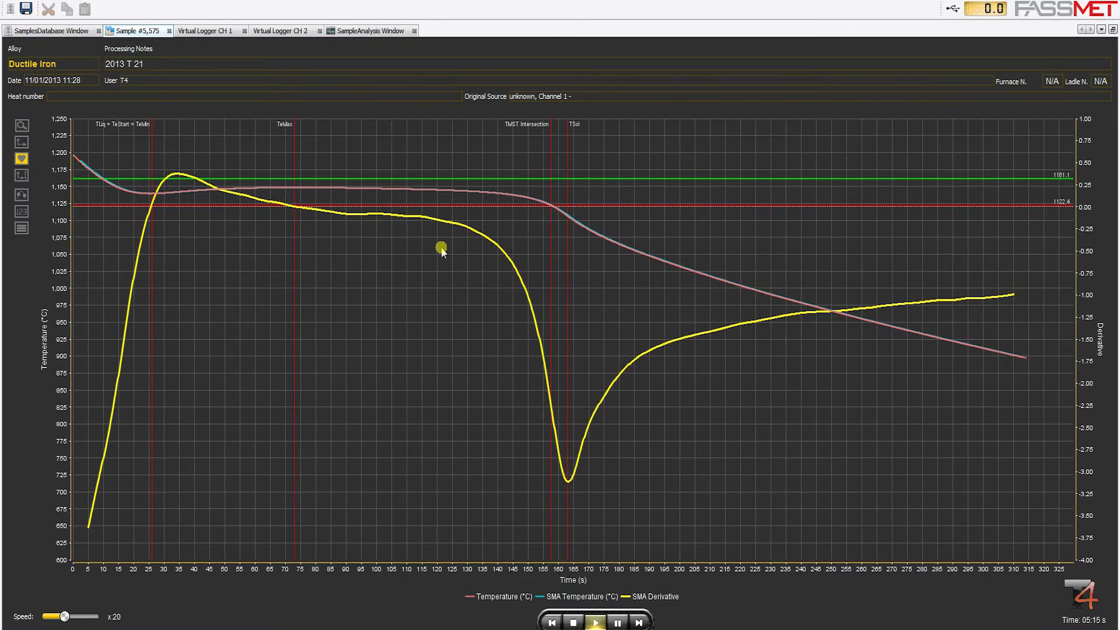
# Review the samples database table, then return to Sample #5,575's cooling curve with eutectic results
pyautogui.click(596, 622)
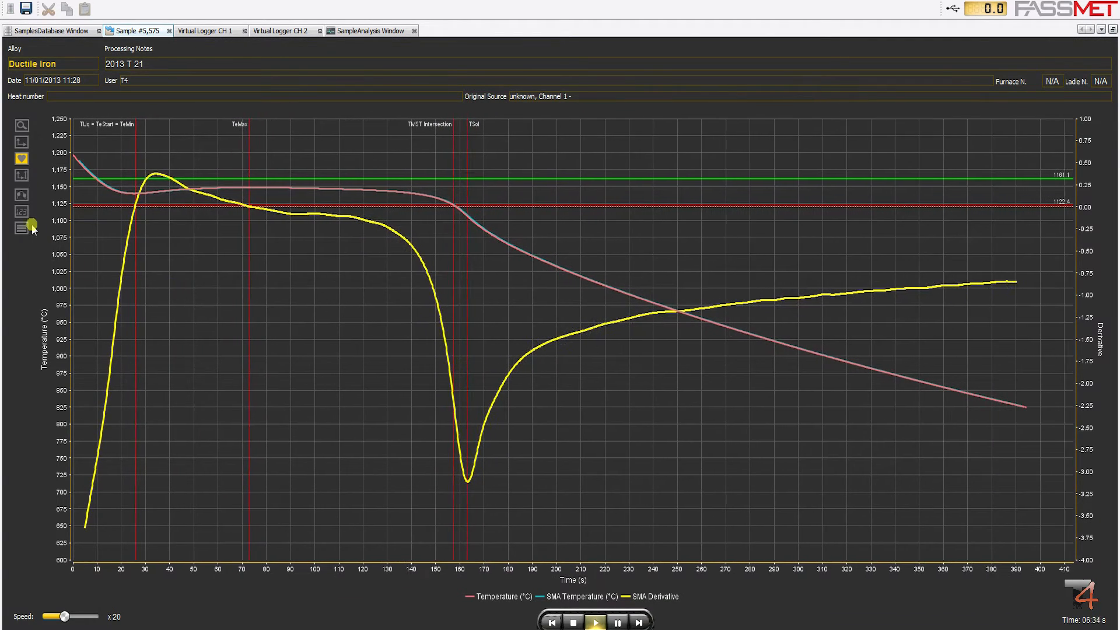
pyautogui.click(50, 31)
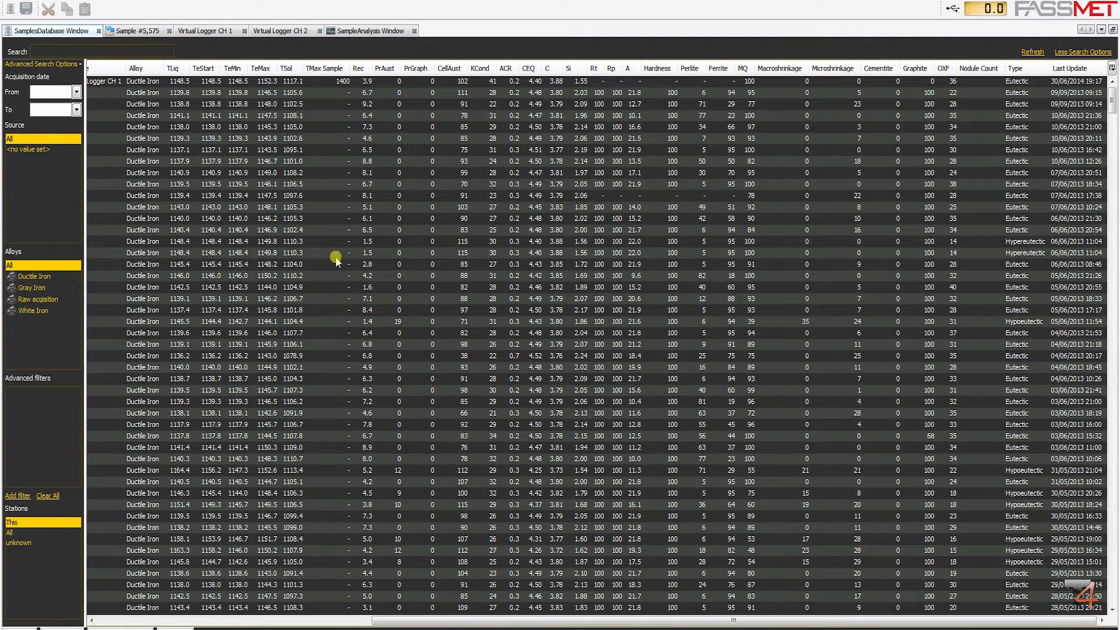
pyautogui.moveTo(1007, 185)
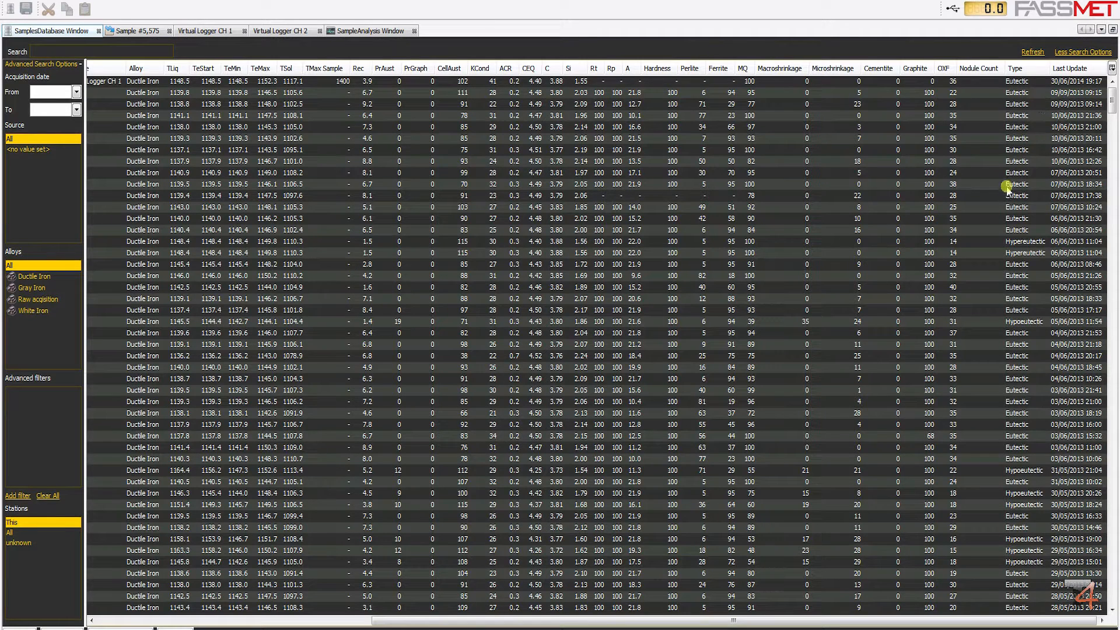
pyautogui.moveTo(997, 340)
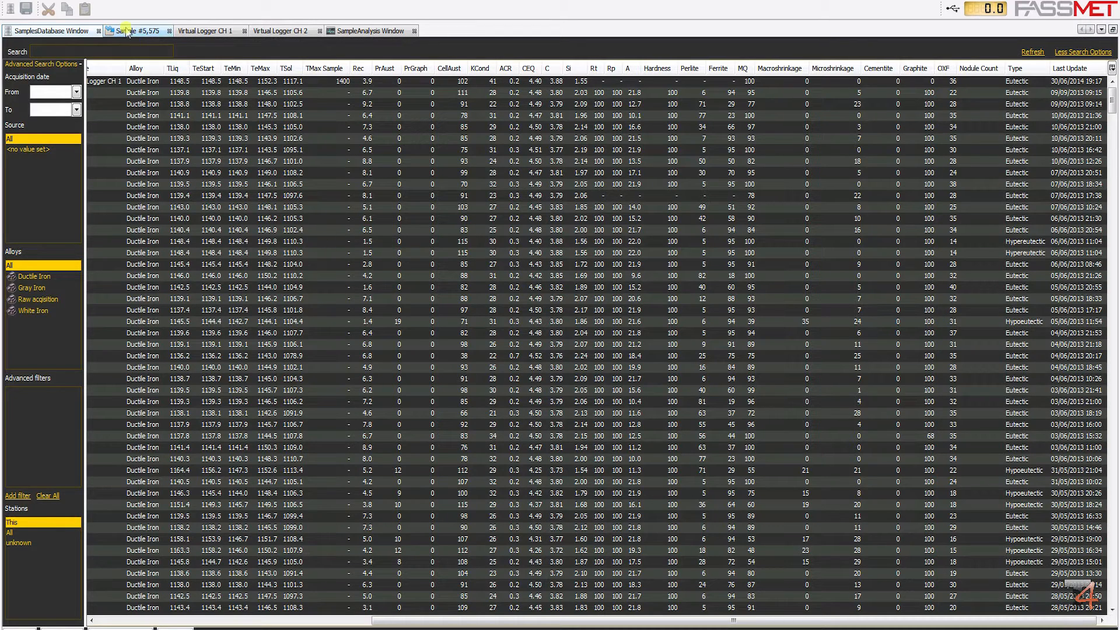
pyautogui.click(135, 30)
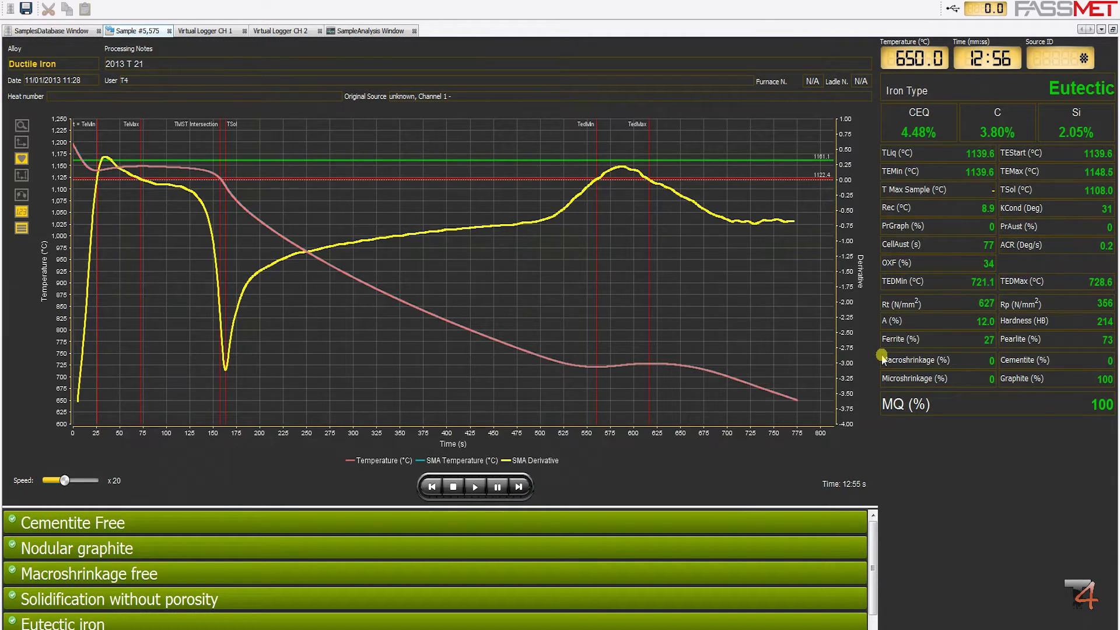
pyautogui.moveTo(992, 394)
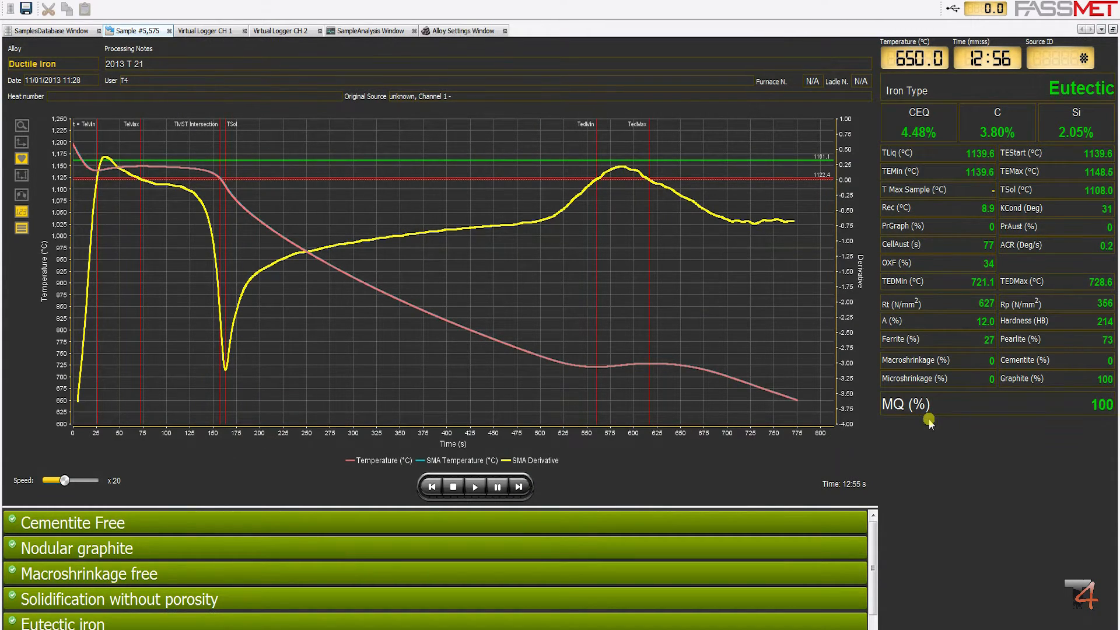
pyautogui.moveTo(895, 206)
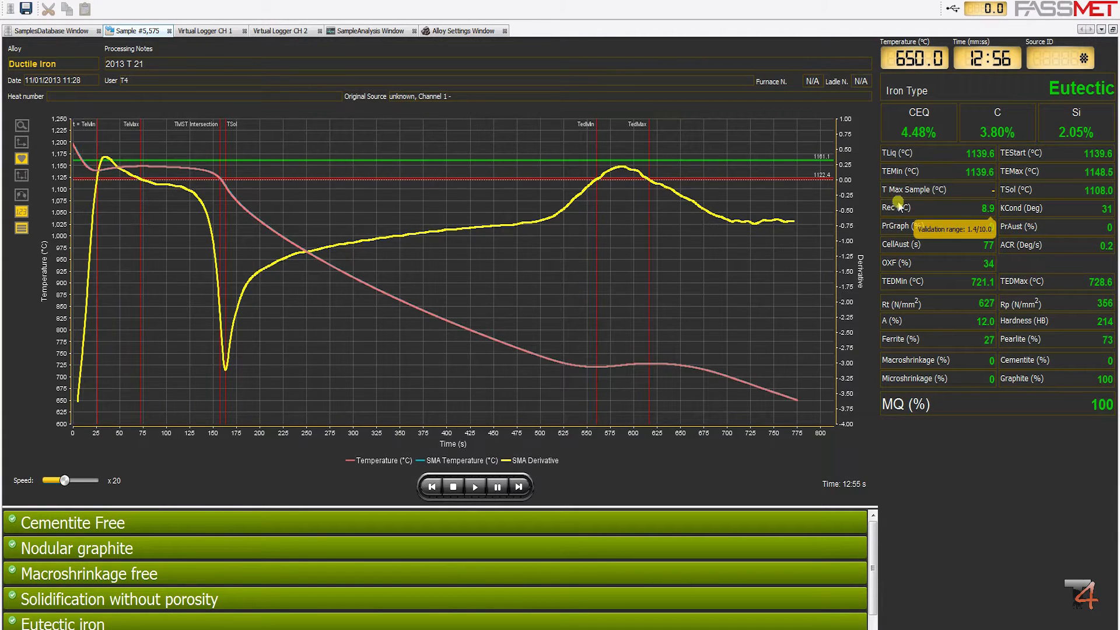
pyautogui.moveTo(905, 244)
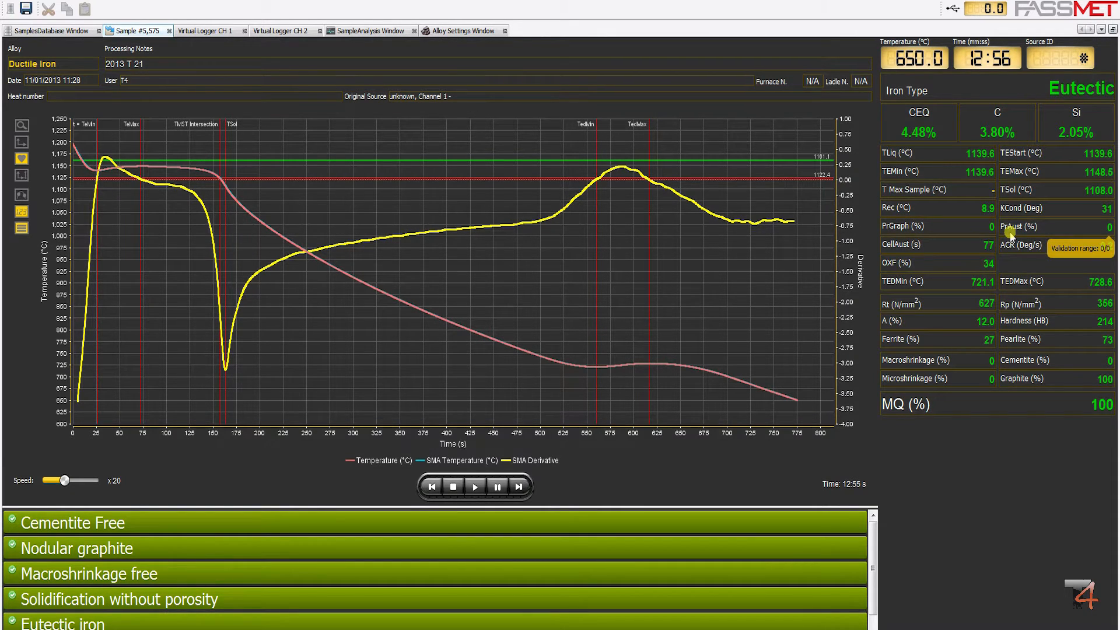
# Show the Ductile Iron alloy settings with OXF value and acquisition temperatures
pyautogui.click(461, 30)
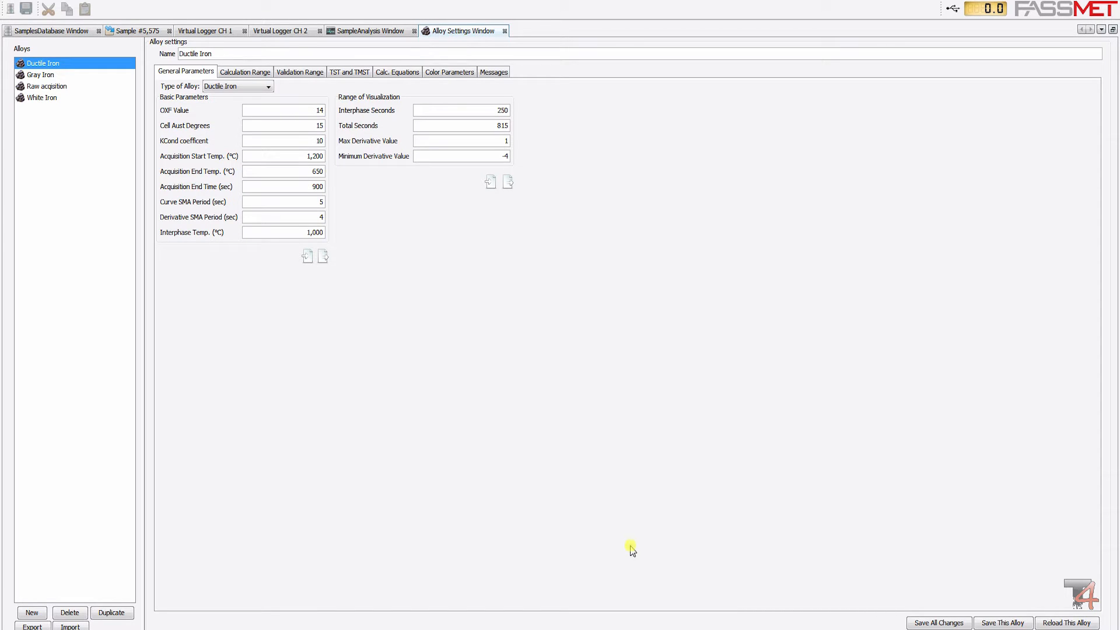
pyautogui.moveTo(822, 395)
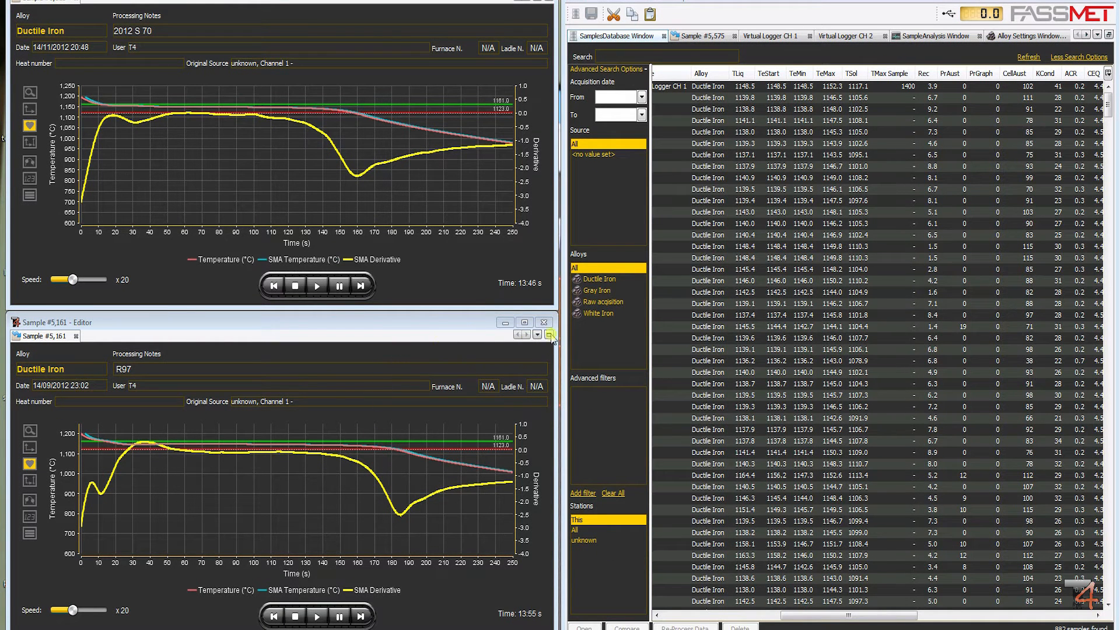
pyautogui.moveTo(713, 383)
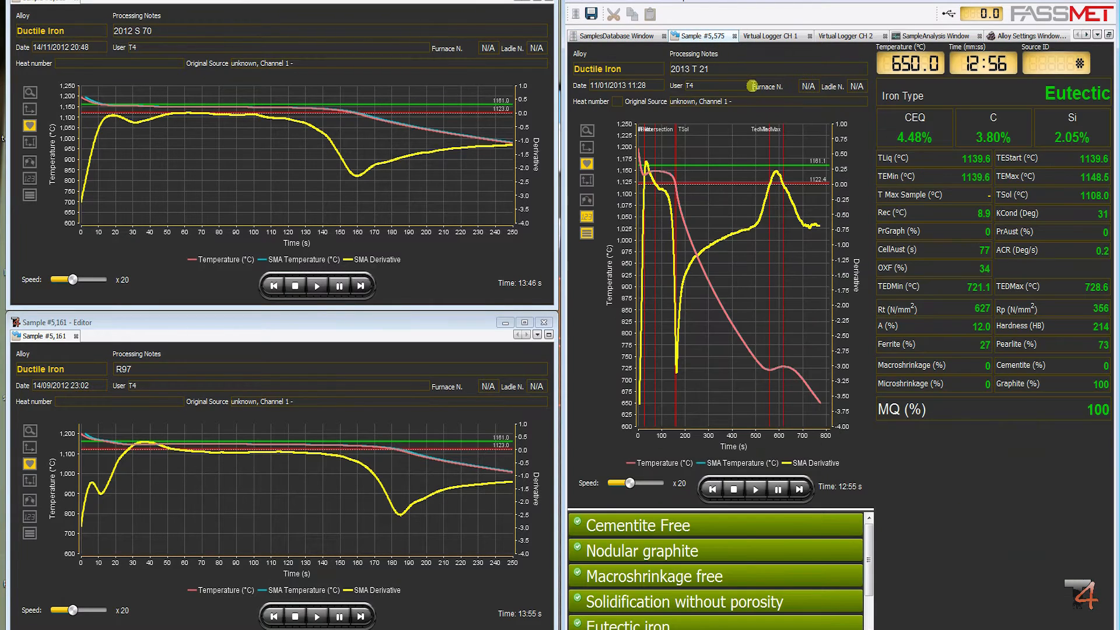
pyautogui.moveTo(585, 179)
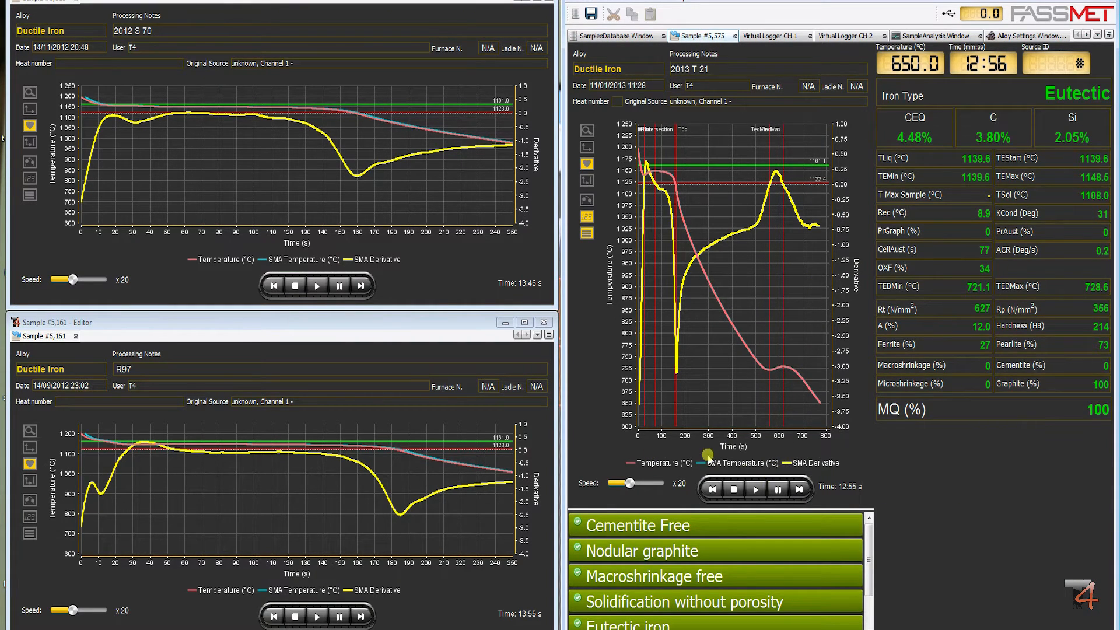
pyautogui.moveTo(613, 173)
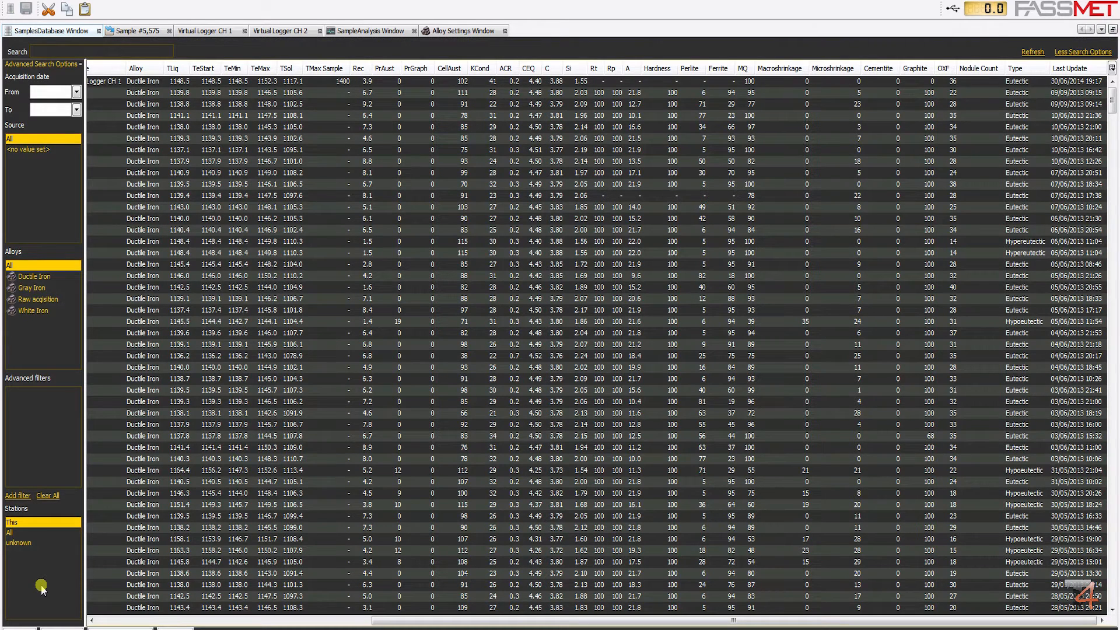
pyautogui.moveTo(78, 579)
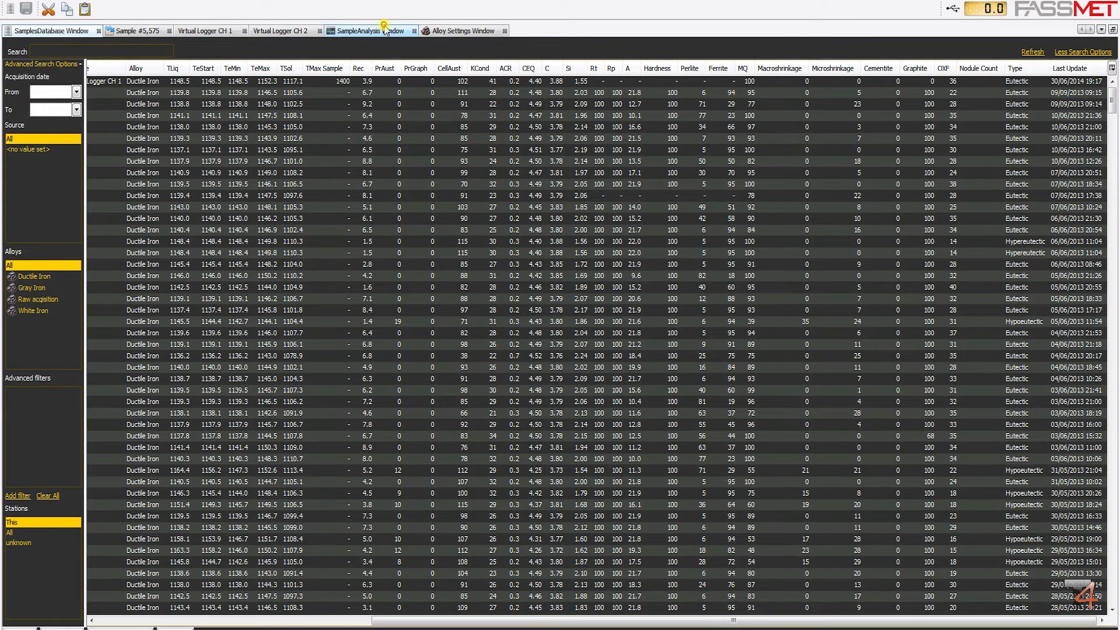
# Switch to the SampleAnalysis Window for a single full-screen database view
pyautogui.click(359, 31)
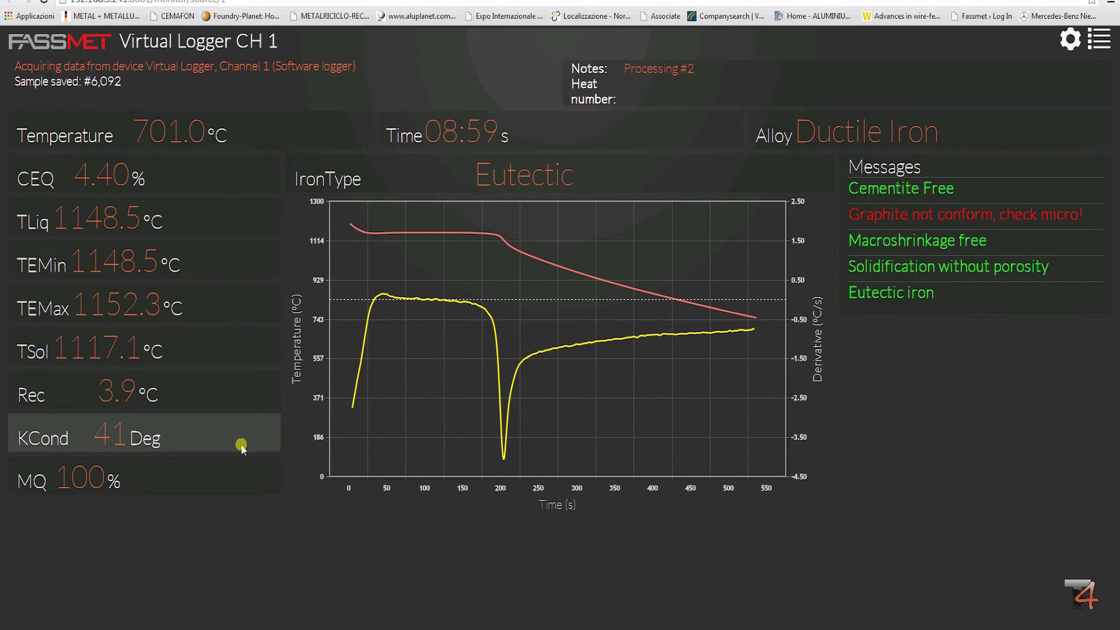
pyautogui.moveTo(288, 535)
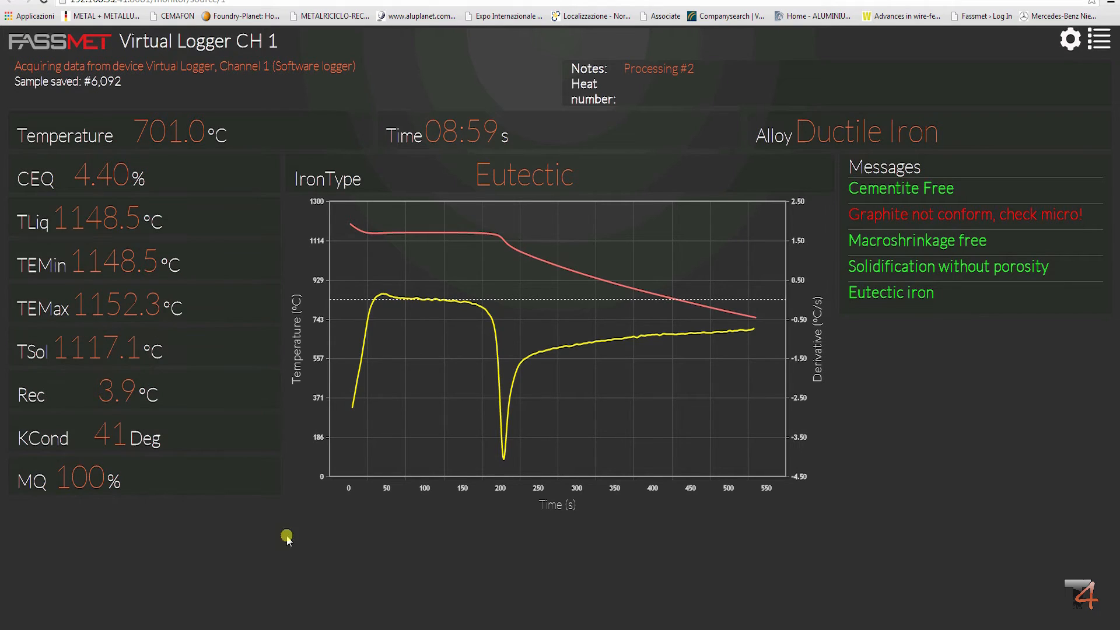
pyautogui.moveTo(929, 388)
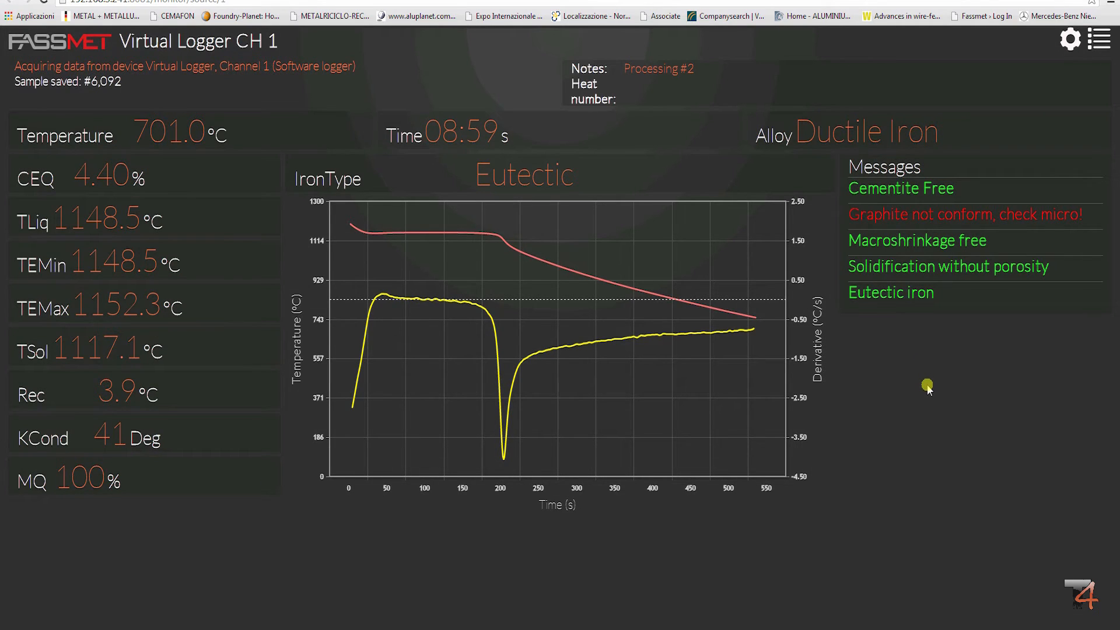